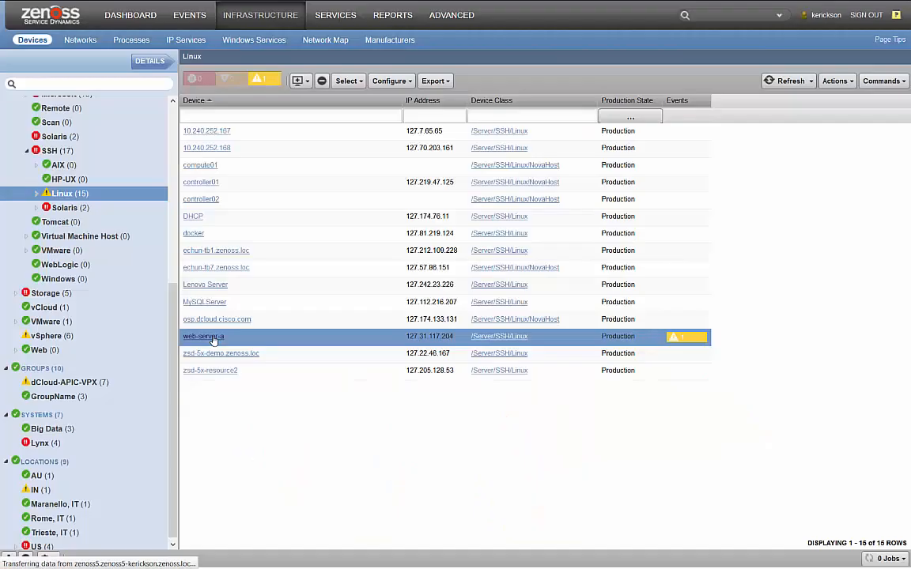
Step: Open the Linux device web-server-a to view its overview and component counts
left_click(203, 335)
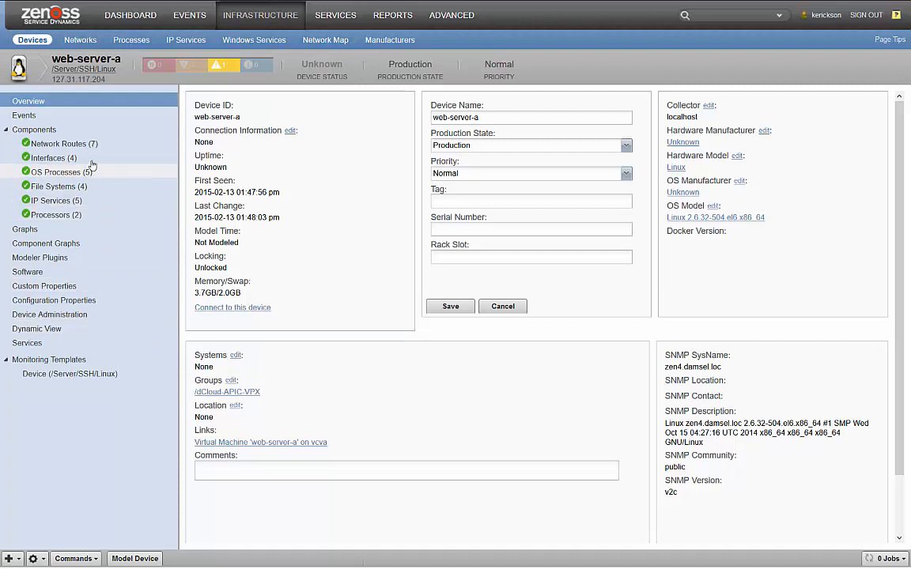
mouse_move(92, 145)
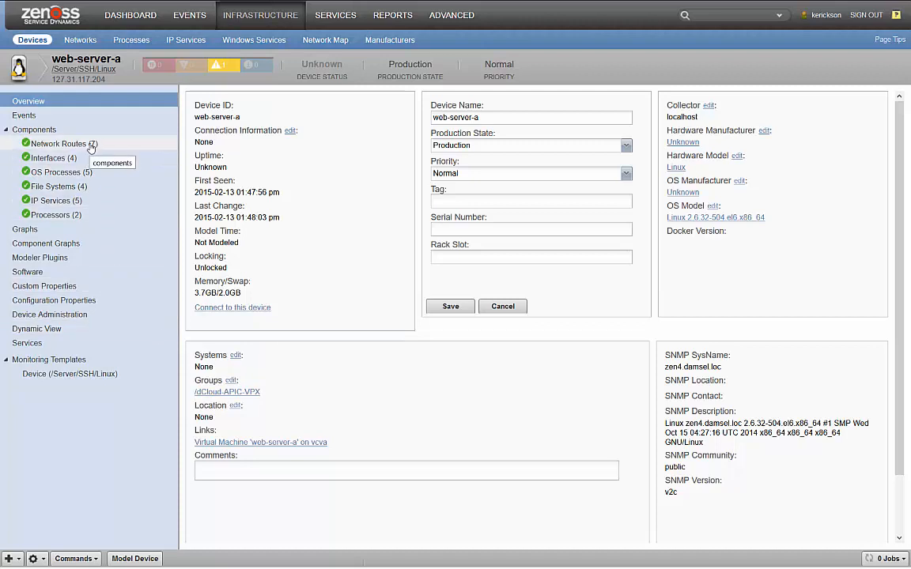
mouse_move(76, 158)
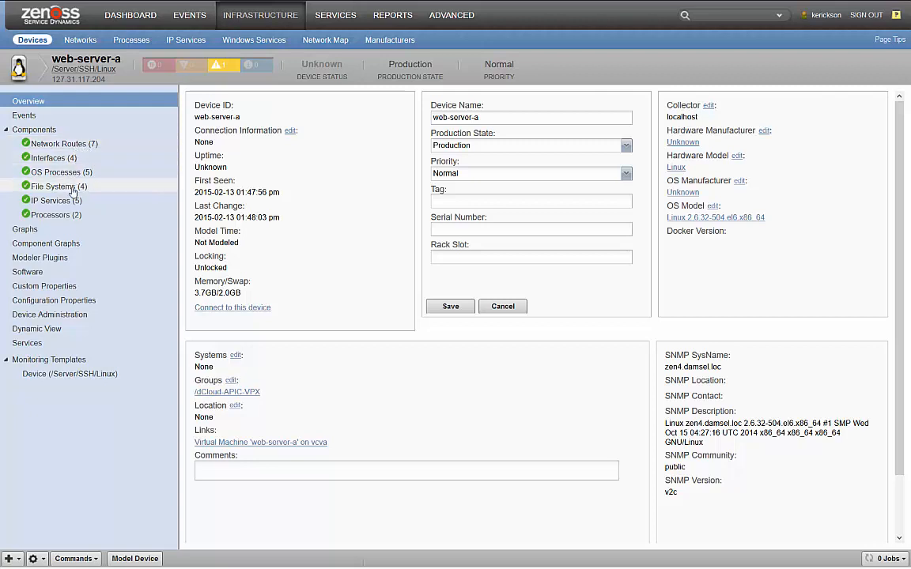
mouse_move(66, 174)
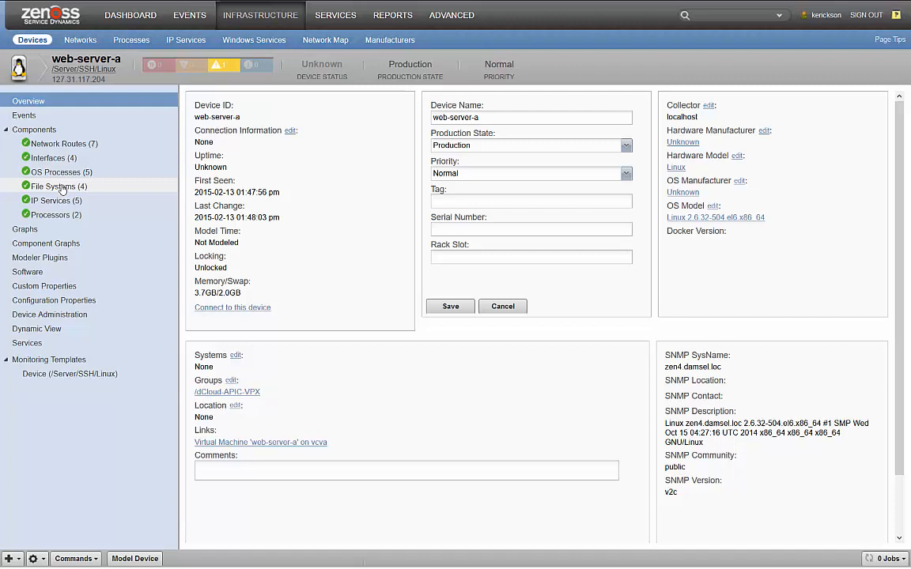
Step: View web-server-a's four file systems, then its five IP services including ssh and ntp
left_click(54, 187)
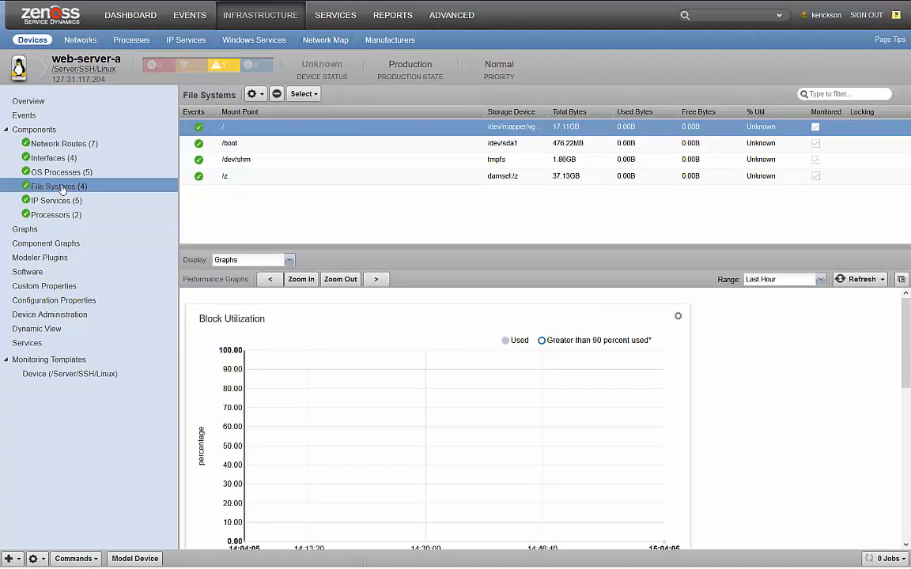
left_click(55, 199)
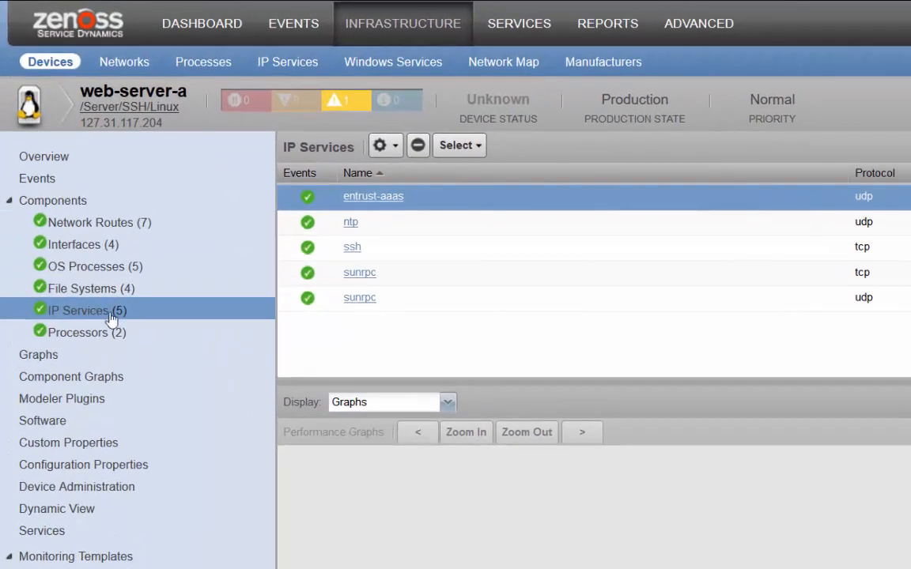
mouse_move(354, 231)
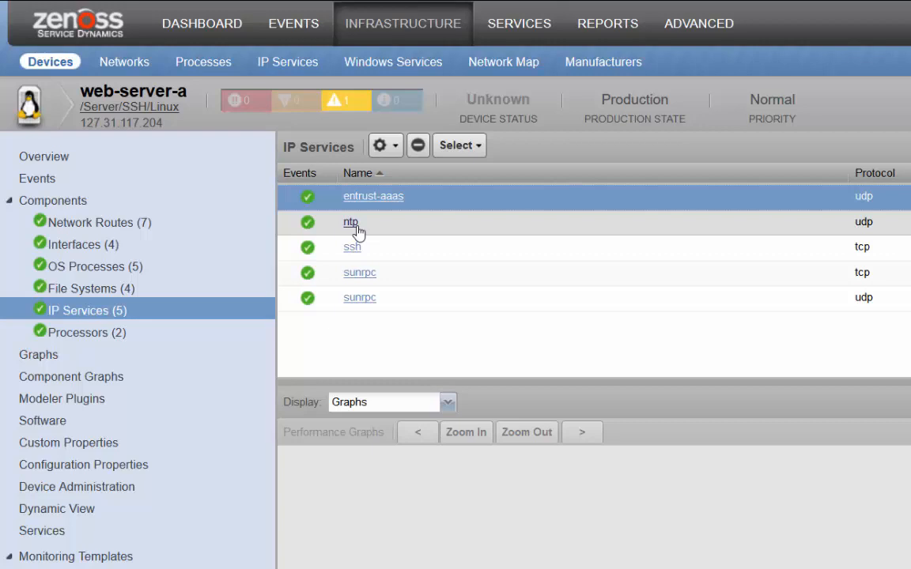
Step: Open the ntp service on port 123 with its seven device instances
left_click(350, 222)
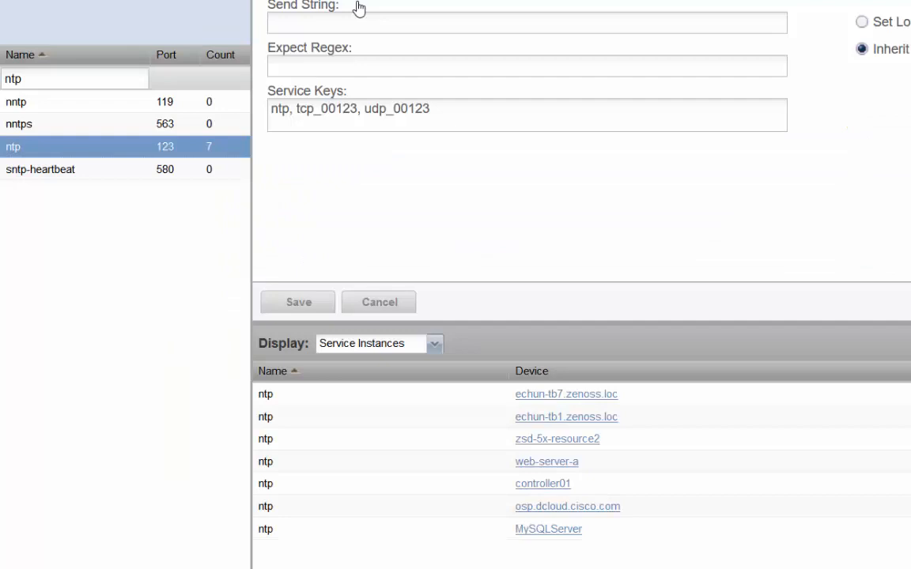
mouse_move(414, 443)
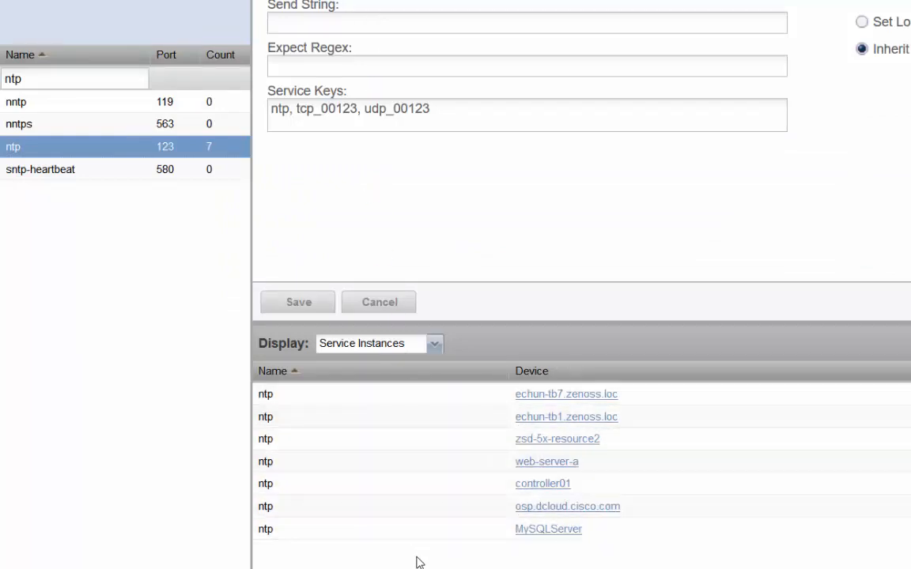
mouse_move(422, 414)
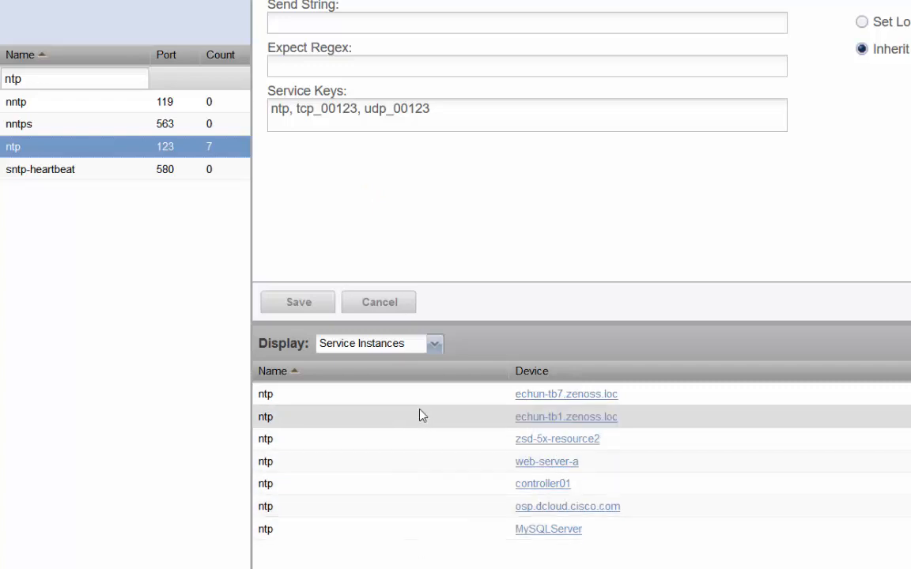
mouse_move(422, 433)
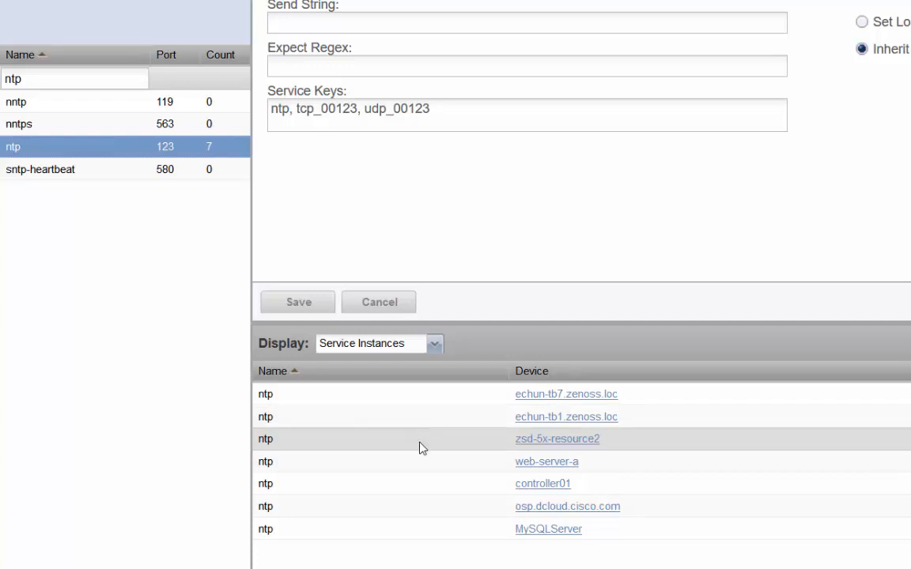
mouse_move(424, 472)
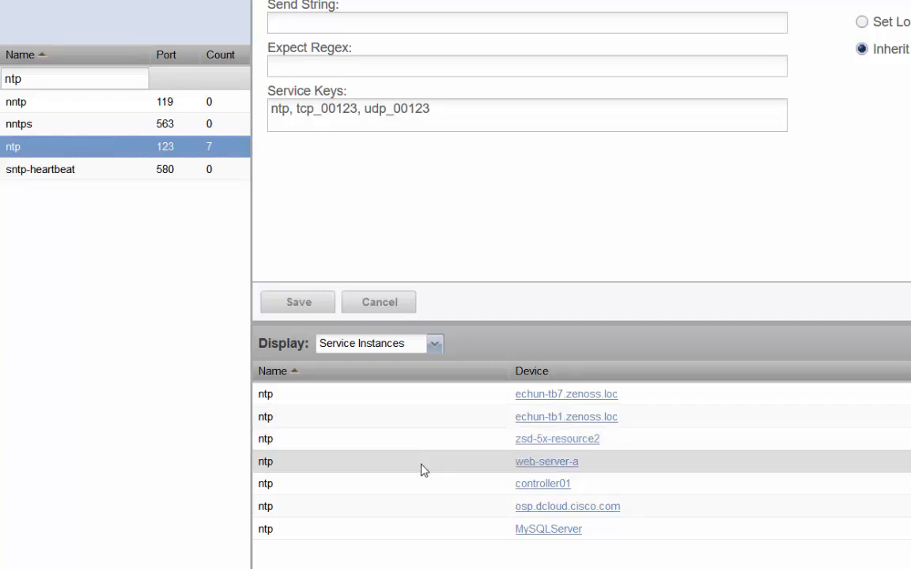
mouse_move(541, 471)
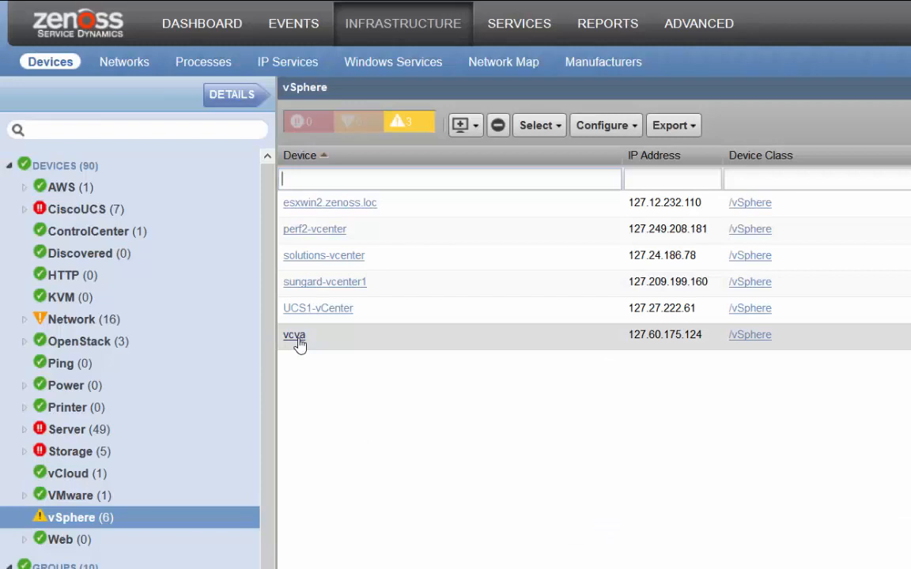
Step: Open the vSphere device vcva's overview showing five VMs and two hosts
left_click(295, 335)
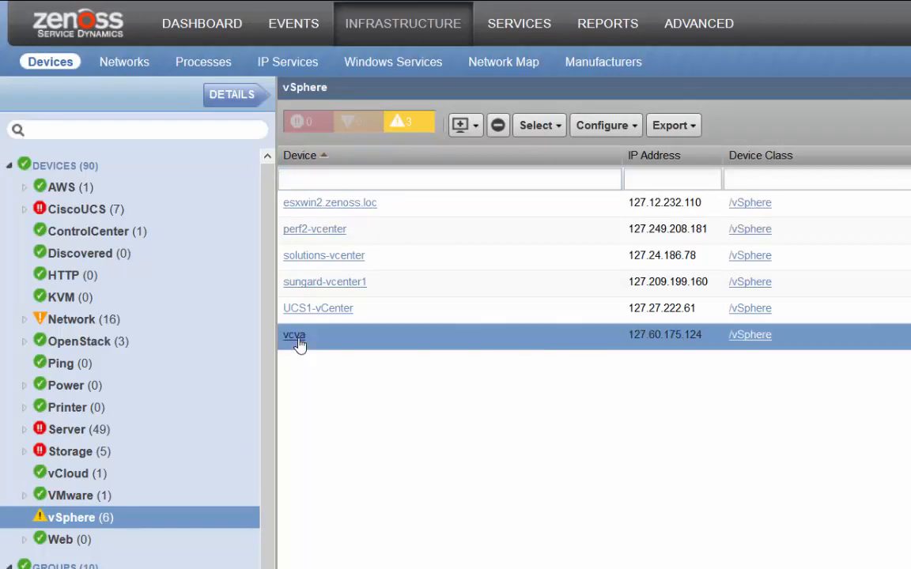
left_click(294, 335)
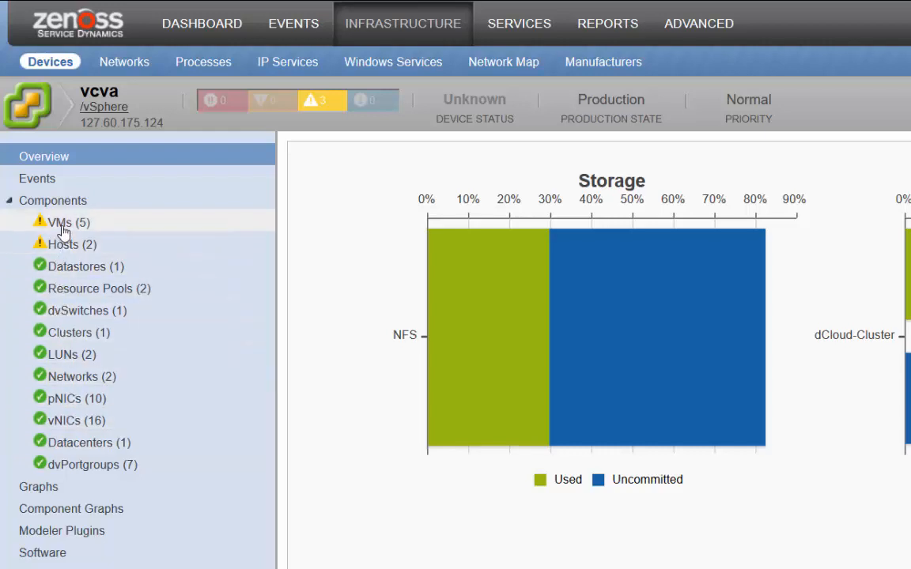
Step: List vcva's five VMs with their hosts and guest devices, then move on to Nexus device ACC1
left_click(65, 221)
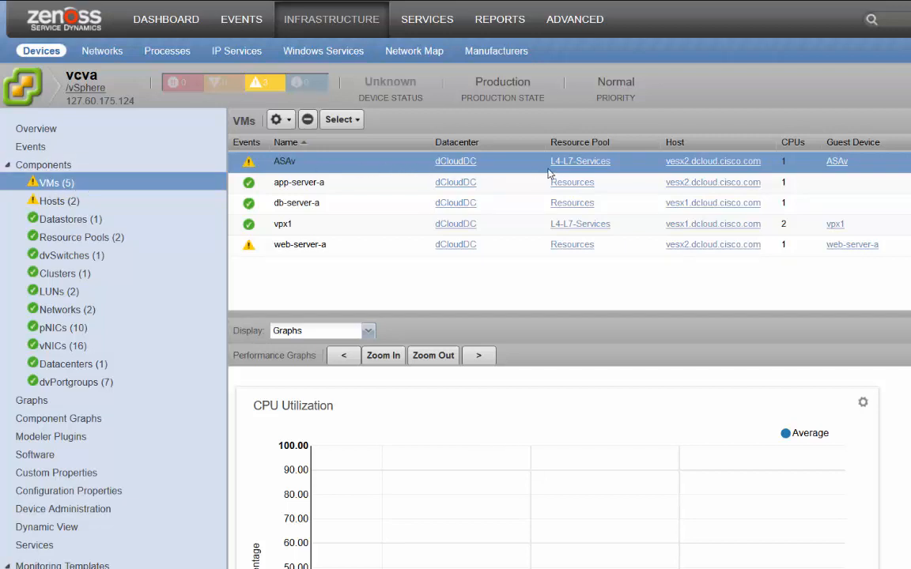
mouse_move(694, 175)
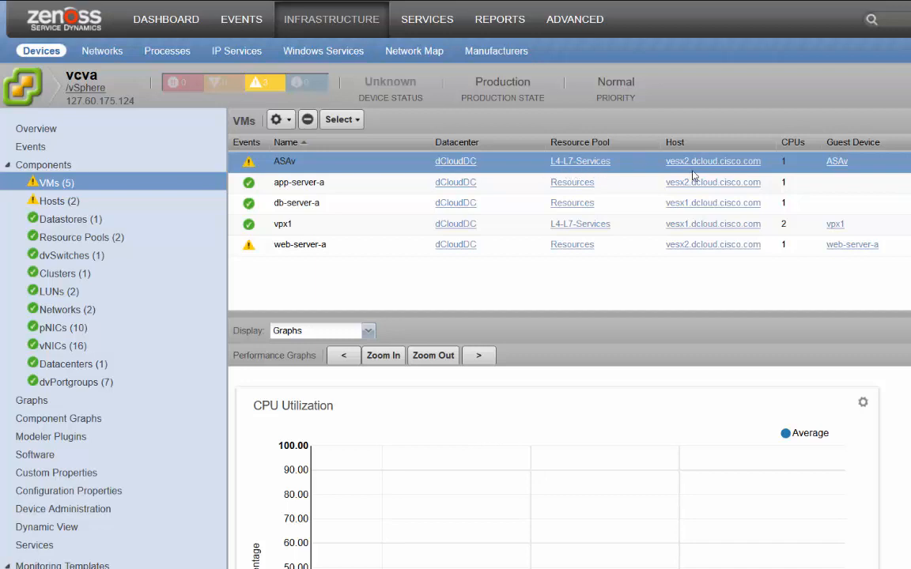
mouse_move(832, 166)
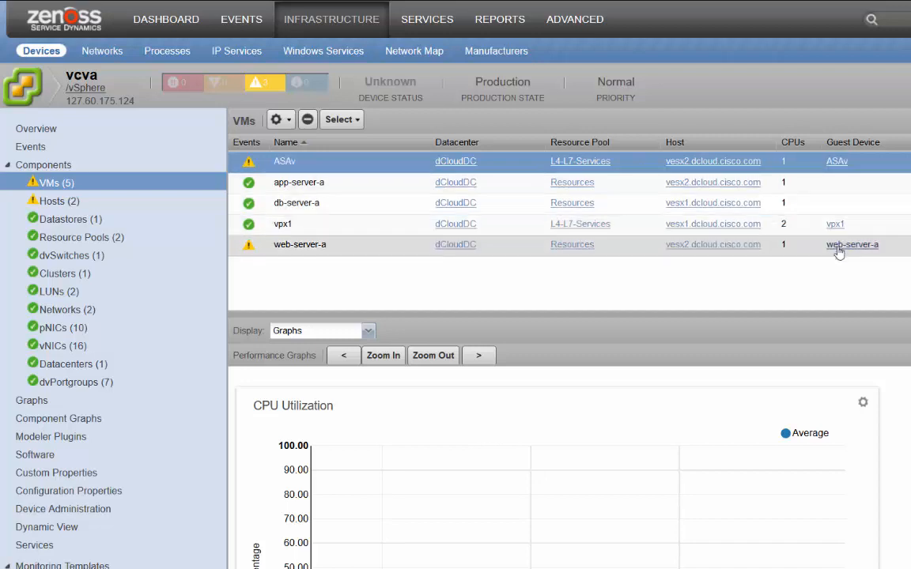
mouse_move(838, 258)
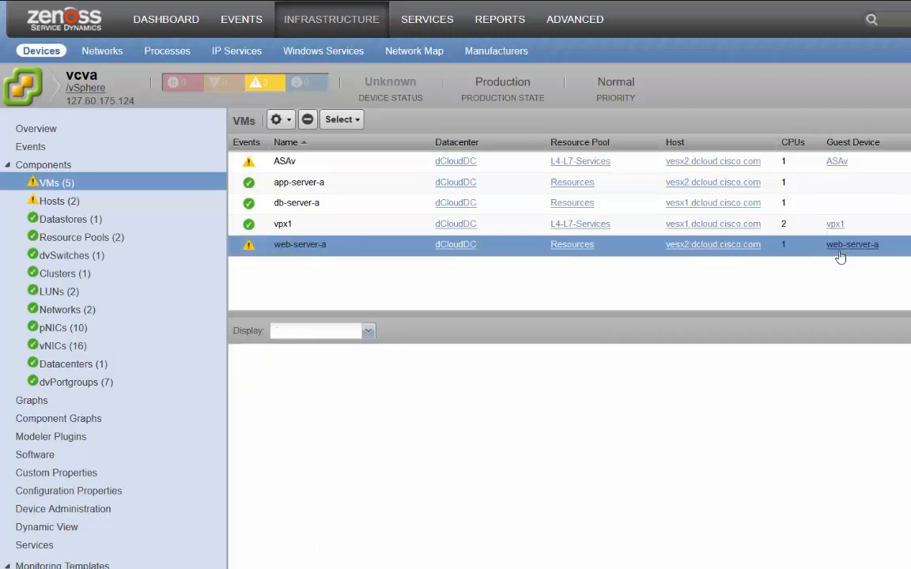
left_click(851, 244)
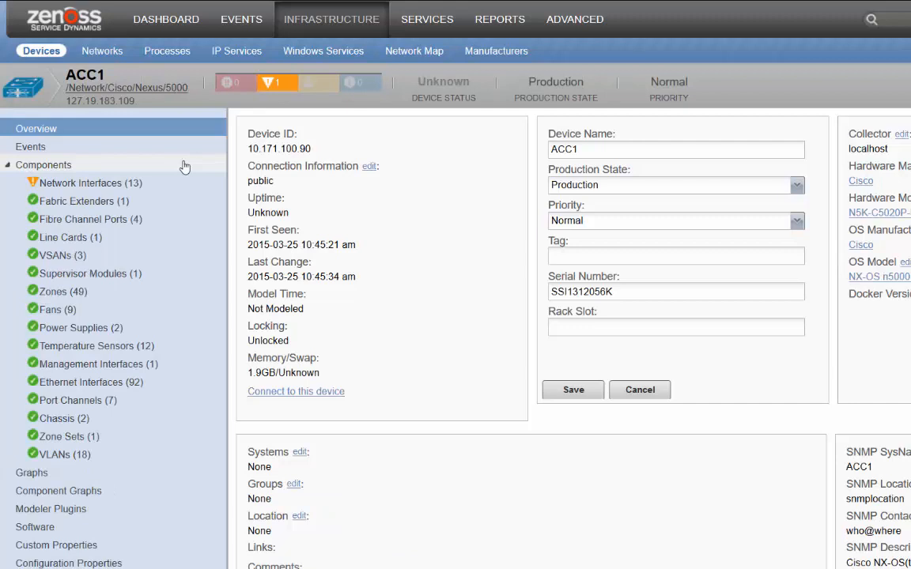
mouse_move(155, 177)
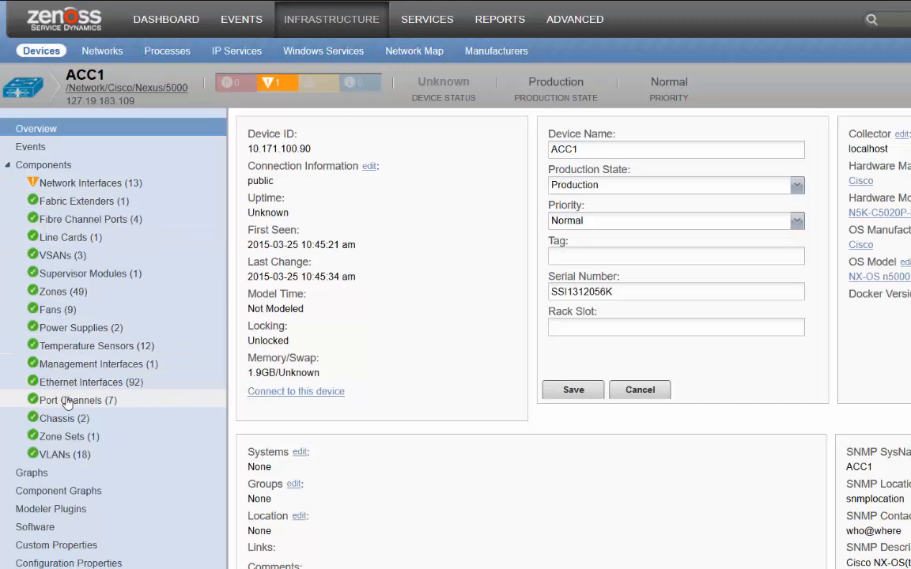
mouse_move(63, 454)
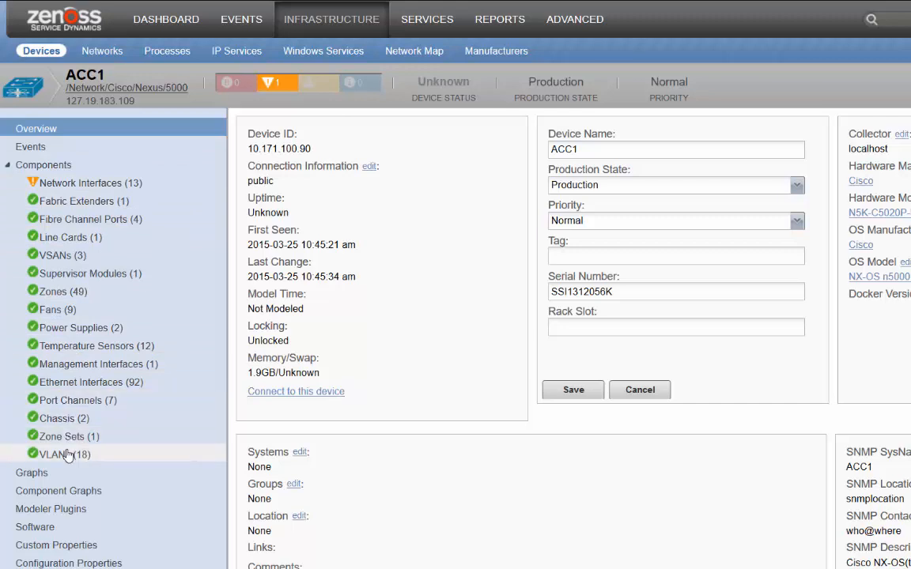
Step: List ACC1's VLANs and show the Ethernet interfaces belonging to Vlan1 in the detail panel
left_click(54, 455)
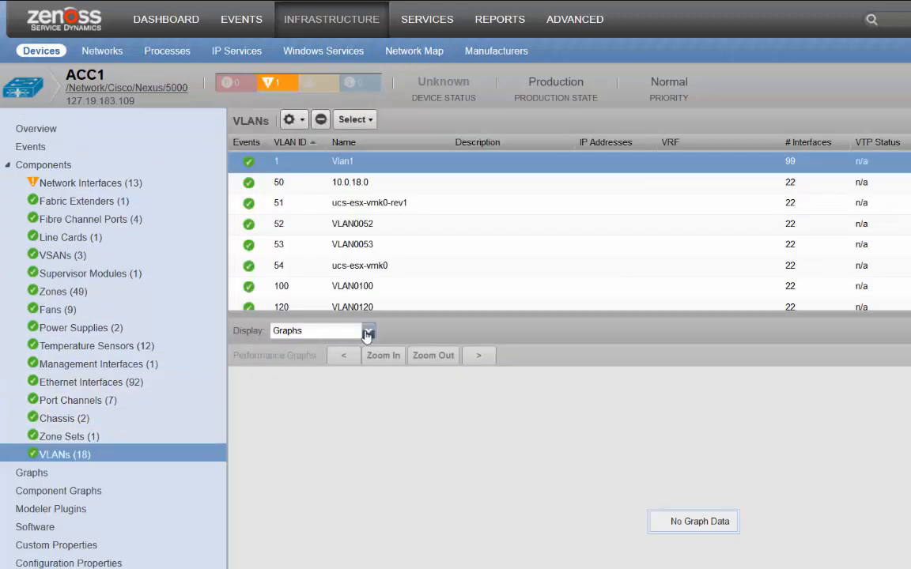
left_click(366, 330)
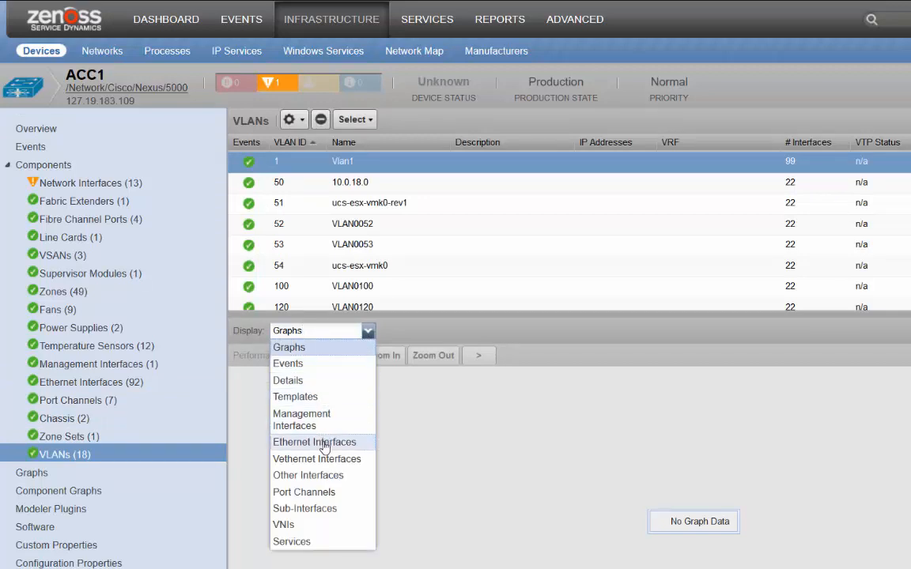
left_click(316, 443)
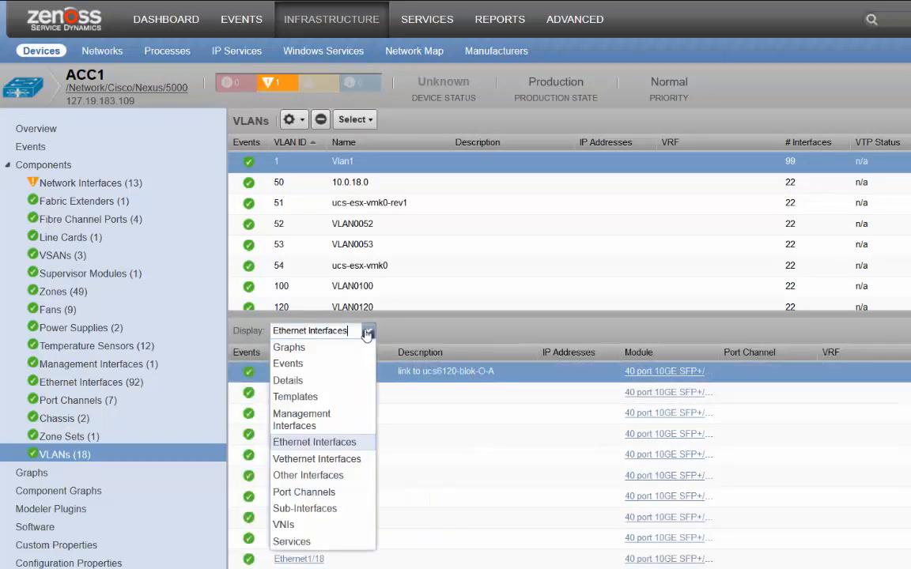
left_click(304, 492)
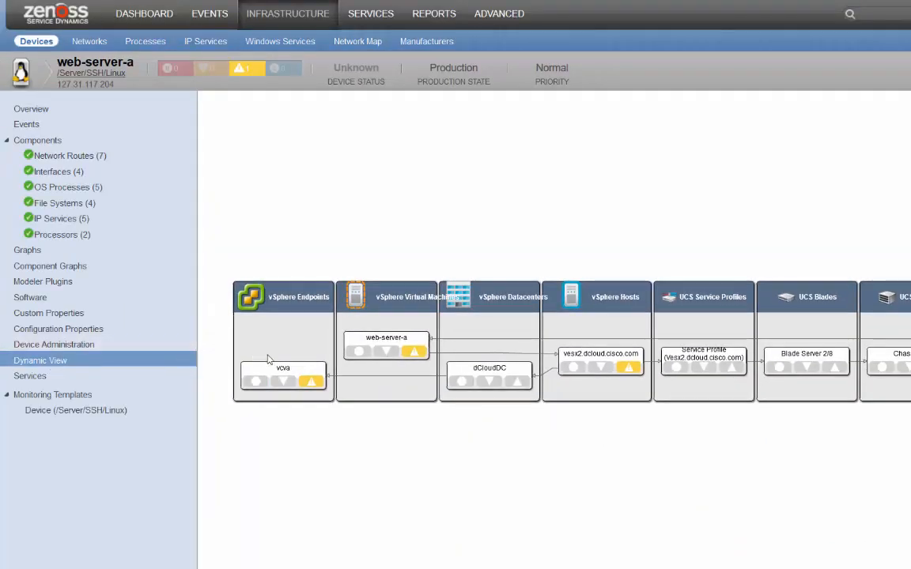
mouse_move(624, 367)
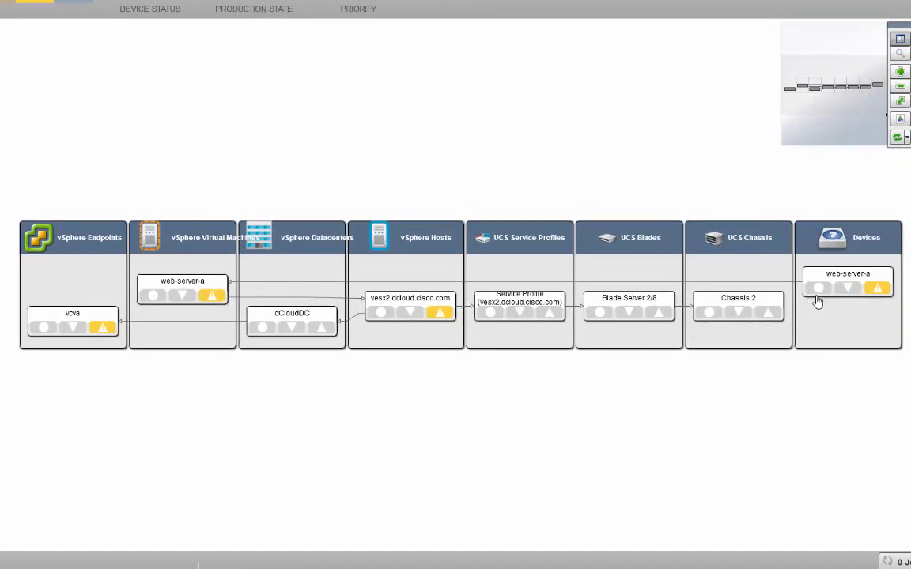
mouse_move(238, 566)
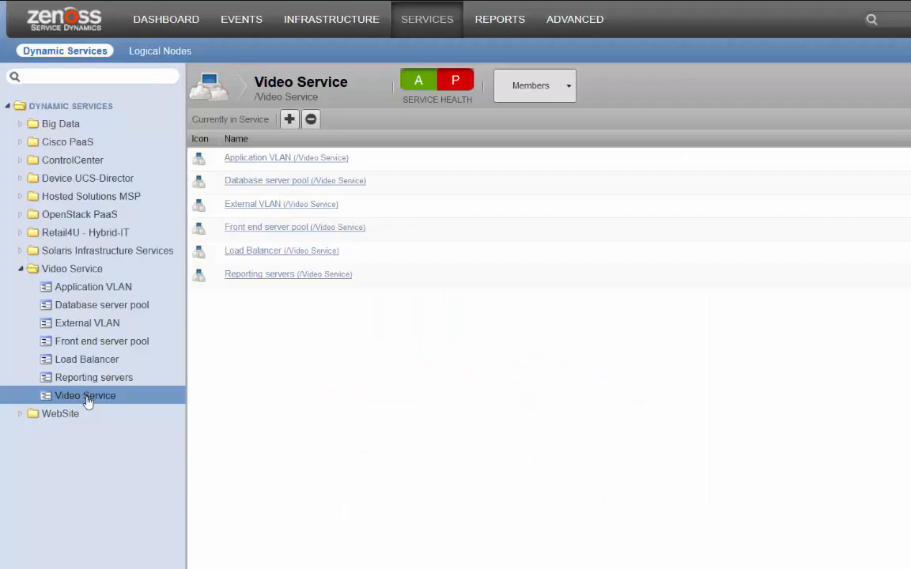
mouse_move(367, 387)
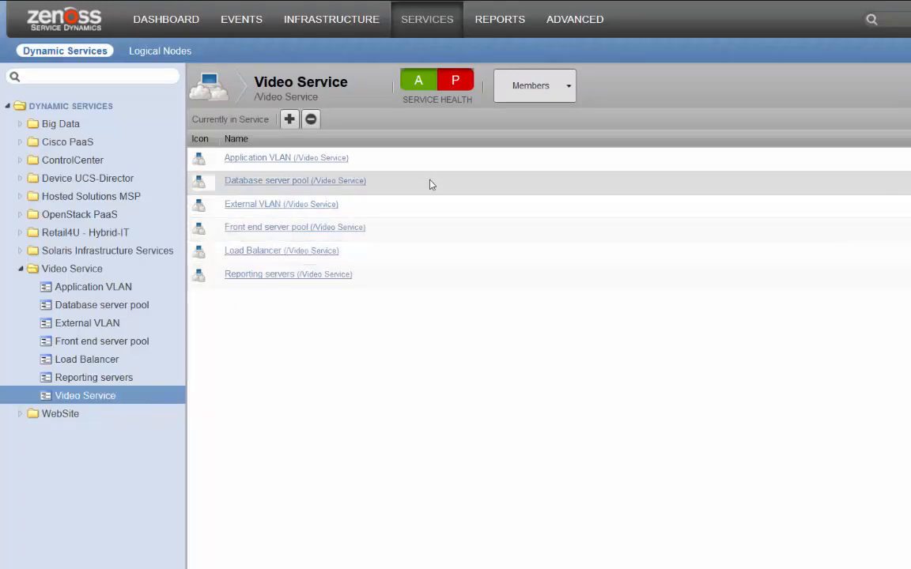
mouse_move(495, 189)
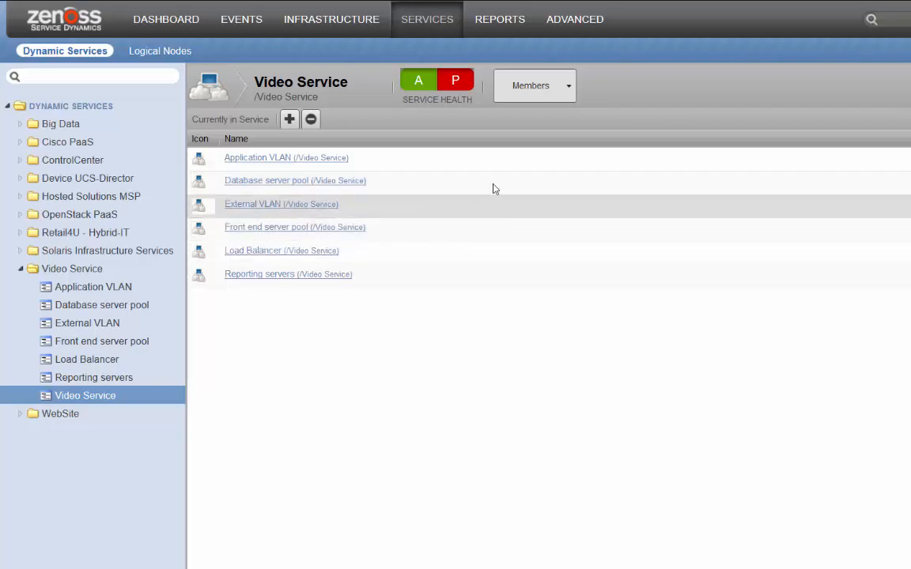
Step: Show the Video Service impact view with its dependency graph and availability health
left_click(534, 86)
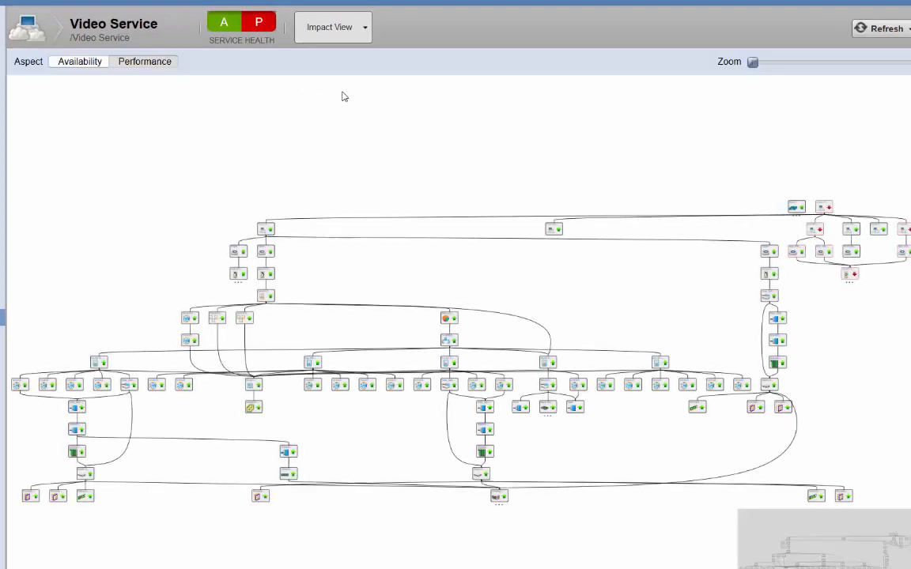
mouse_move(332, 38)
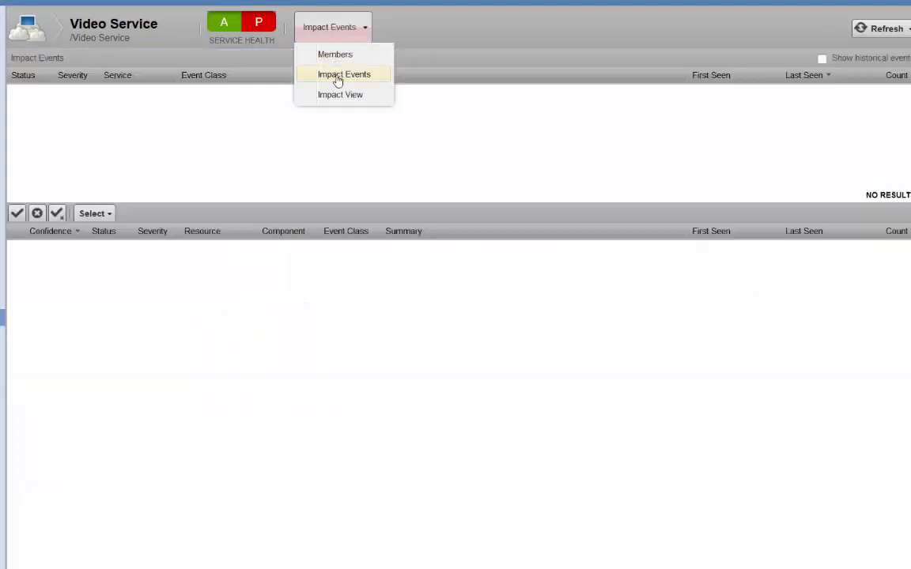
Step: Show Video Service's impact events, revealing one critical UNACCEPTABLE event
left_click(345, 75)
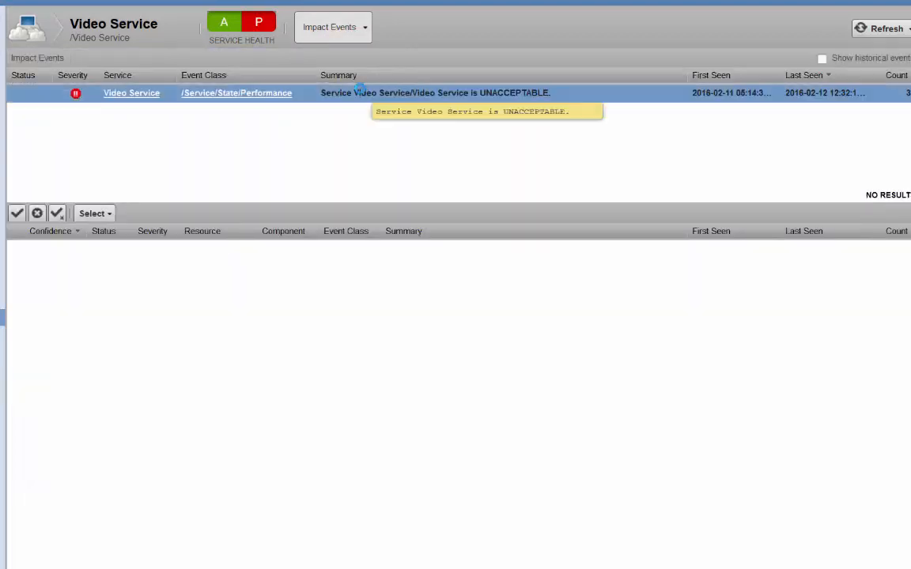